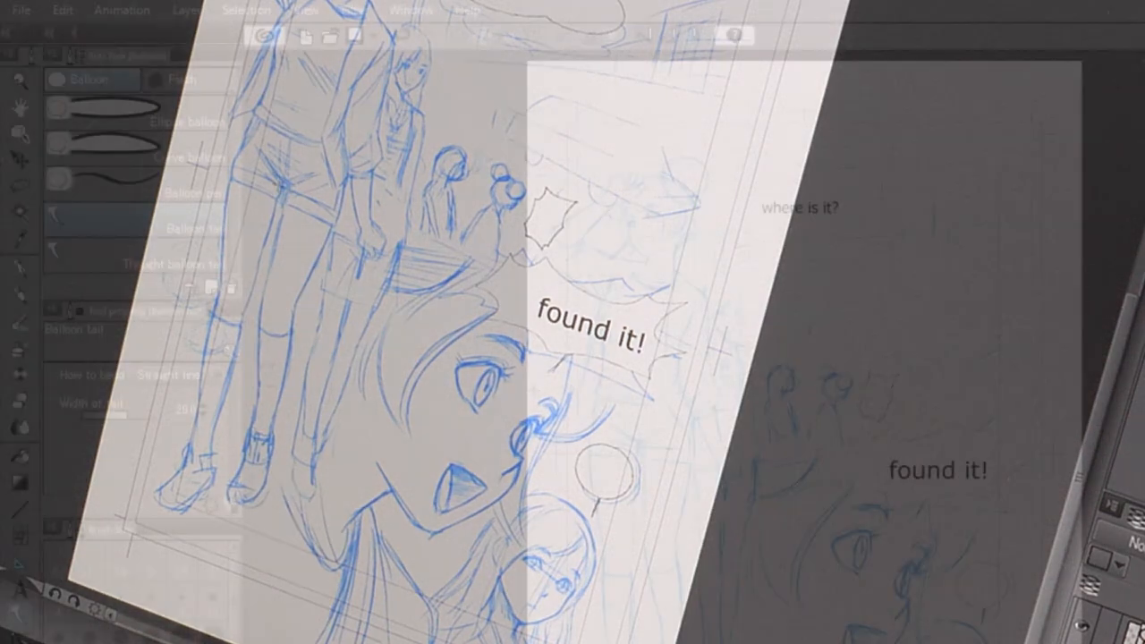
Step: Raise the found it! balloon's Brush Size from 5 to 13, then select the where is it? balloon
{"action": "left_click", "coordinate": [19, 133]}
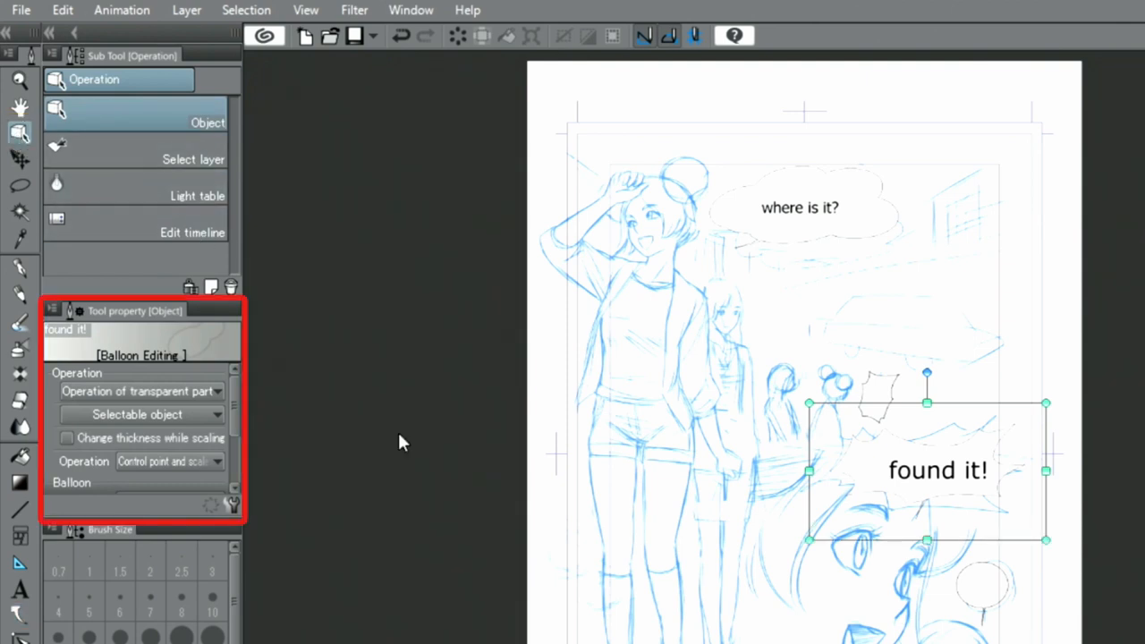
{"action": "scroll", "scroll_direction": "down", "scroll_amount": 3}
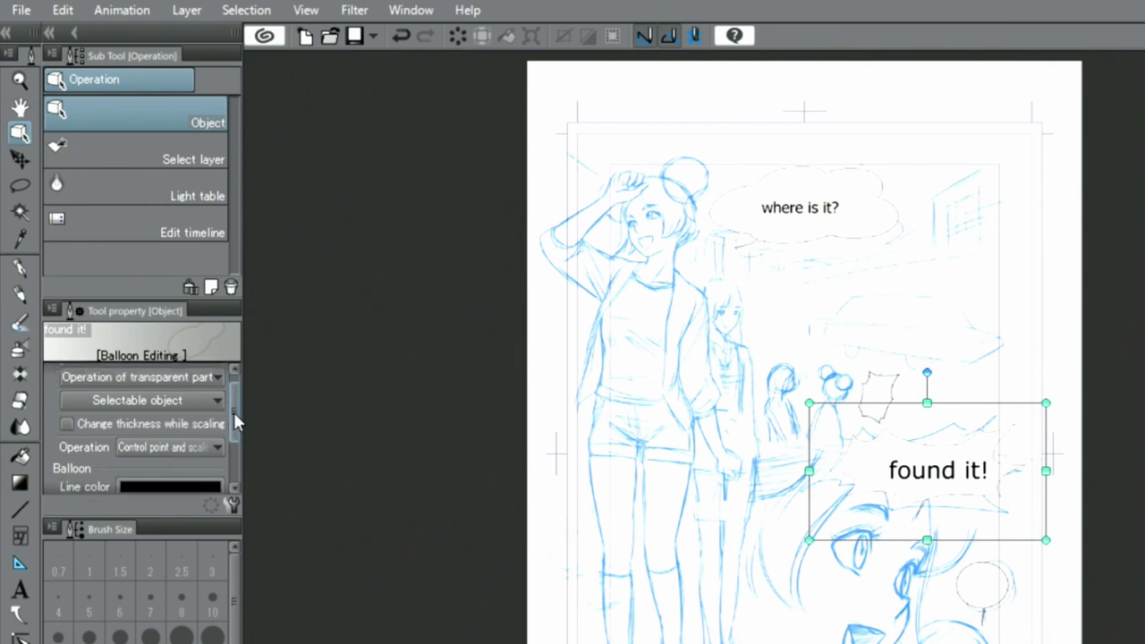
{"action": "scroll", "scroll_direction": "down", "scroll_amount": 3}
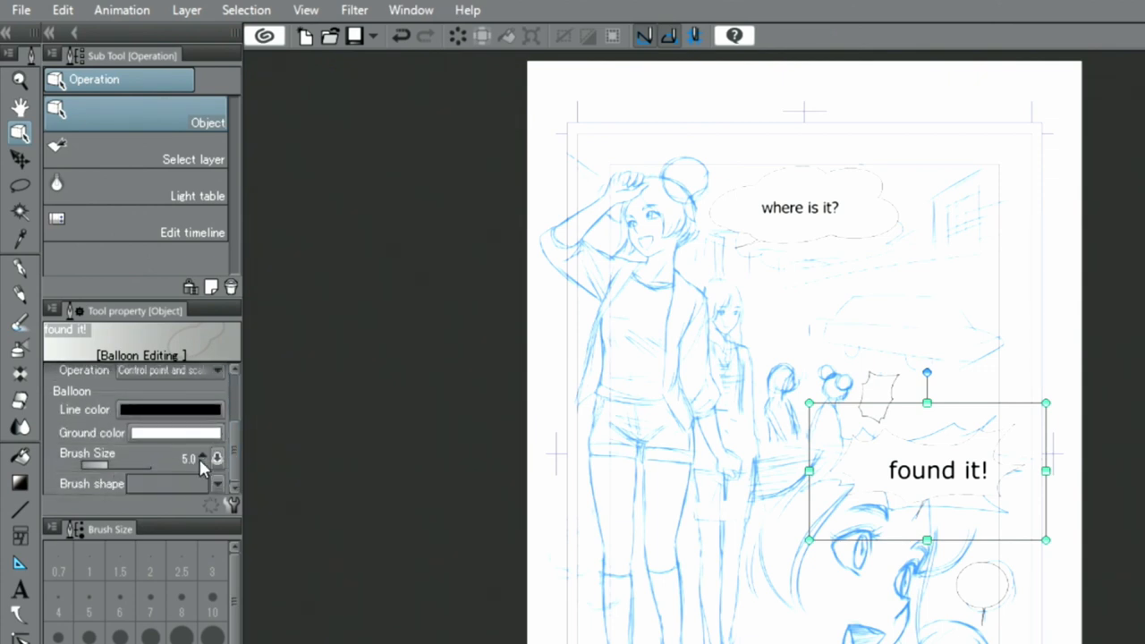
{"action": "left_click", "coordinate": [218, 453]}
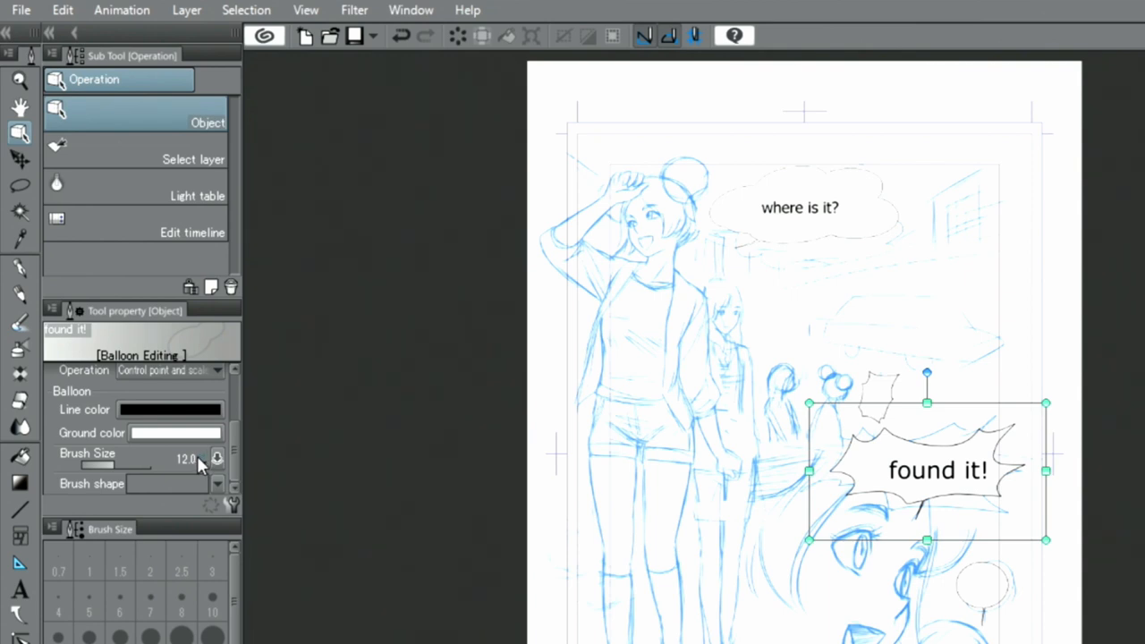
{"action": "left_click", "coordinate": [217, 455]}
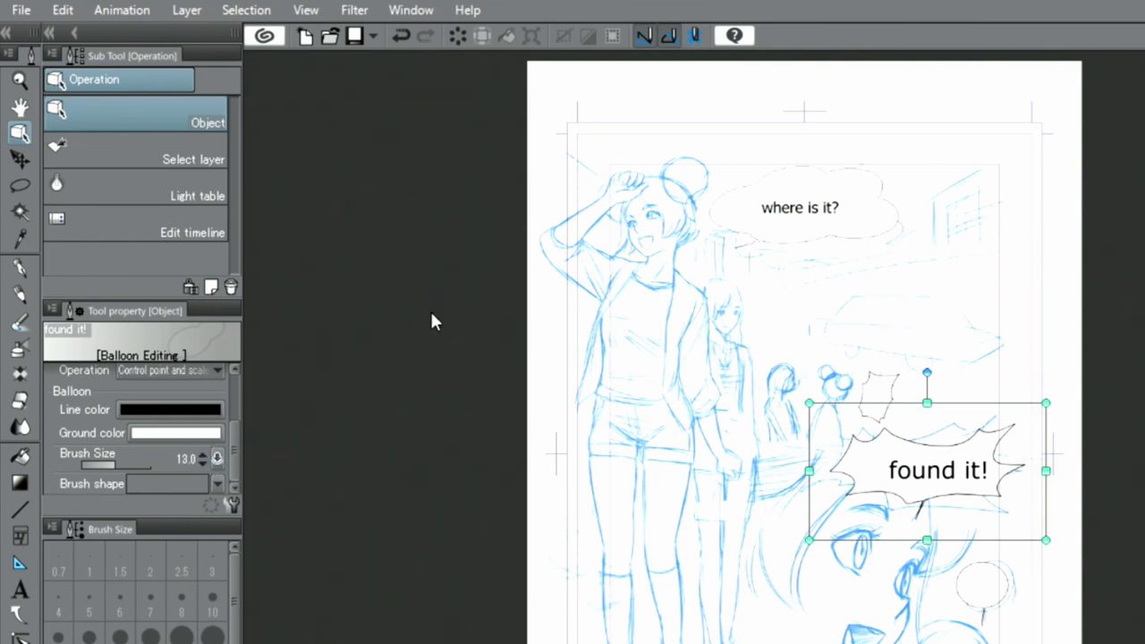
{"action": "left_click", "coordinate": [798, 207]}
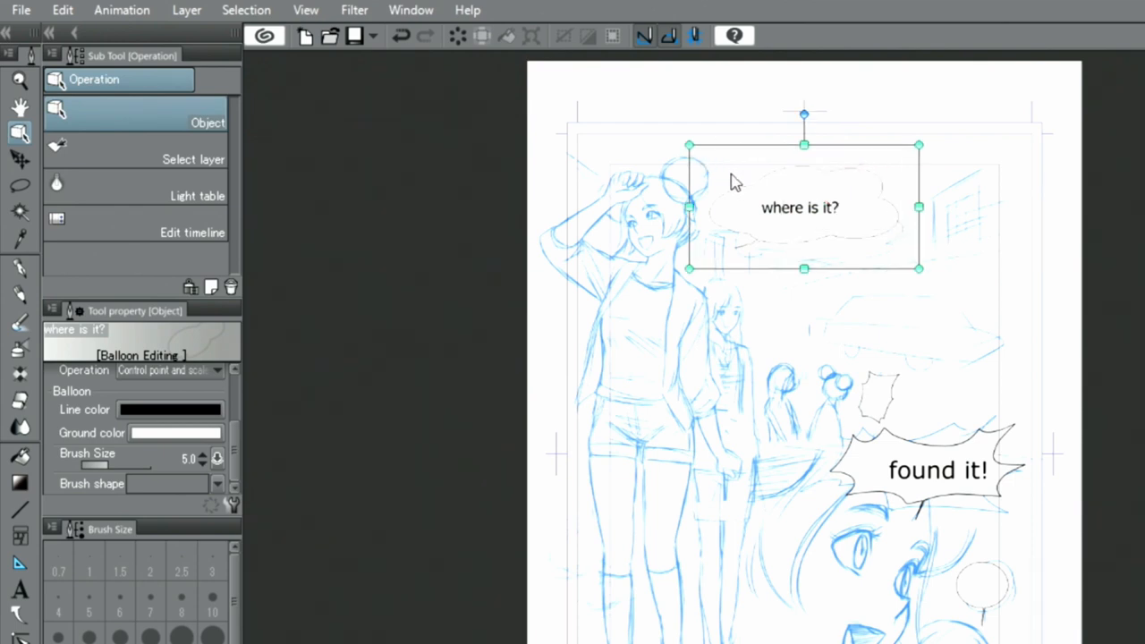
{"action": "mouse_move", "coordinate": [228, 481]}
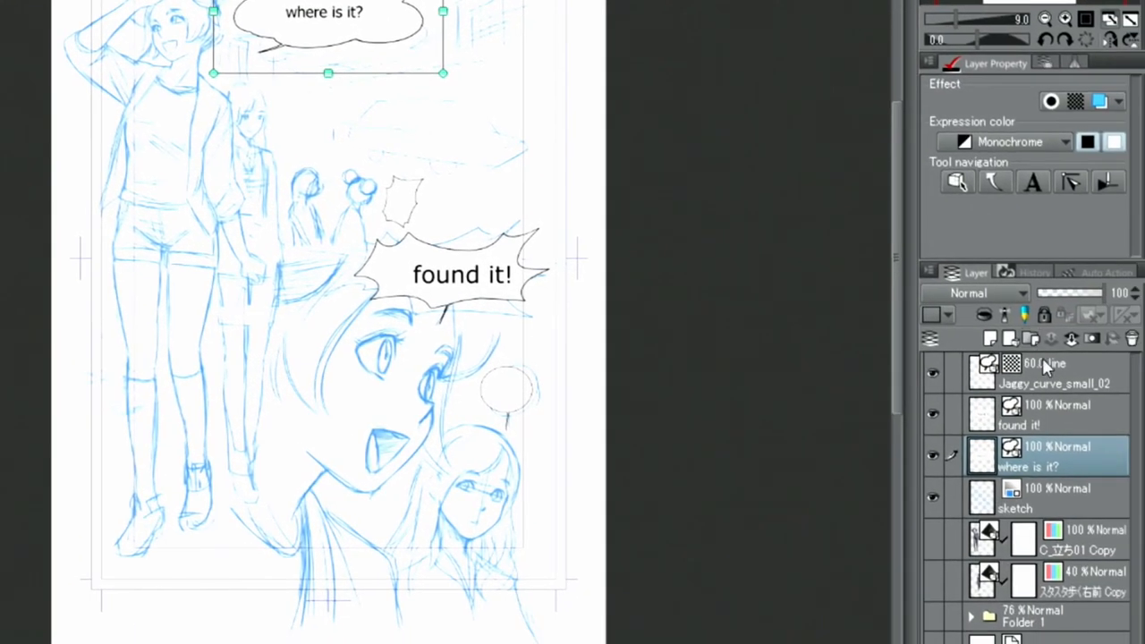
Step: Select the Jaggy_curve_small_02 balloon layer for outline editing
{"action": "left_click", "coordinate": [1053, 373]}
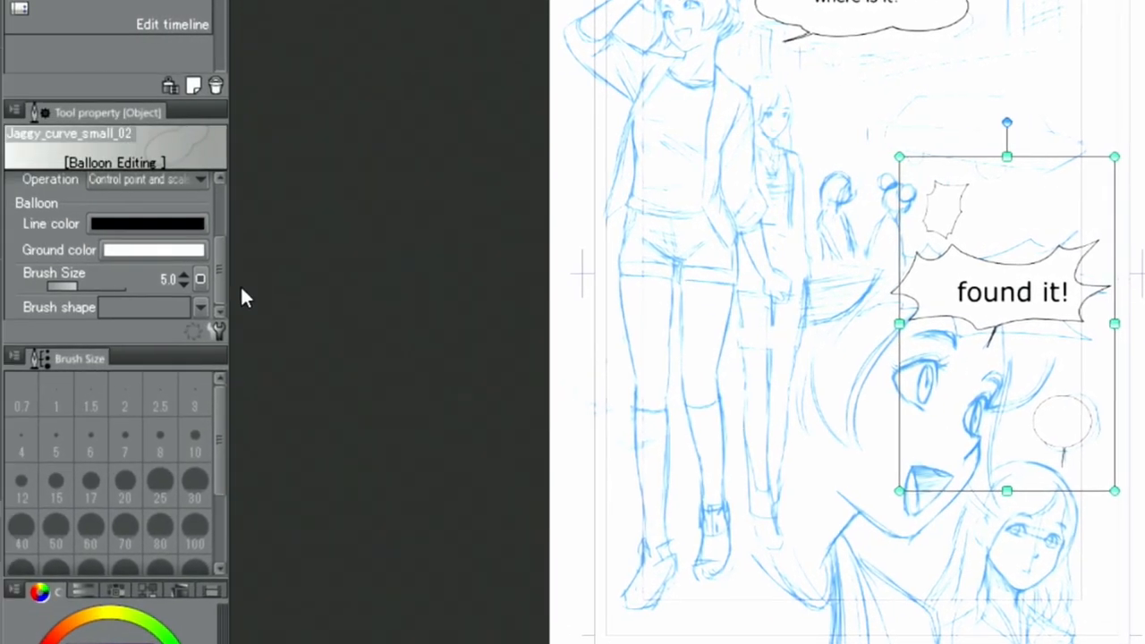
Step: Set the small balloons' Brush Size to 14 and add a new raster layer above them
{"action": "left_click", "coordinate": [183, 274]}
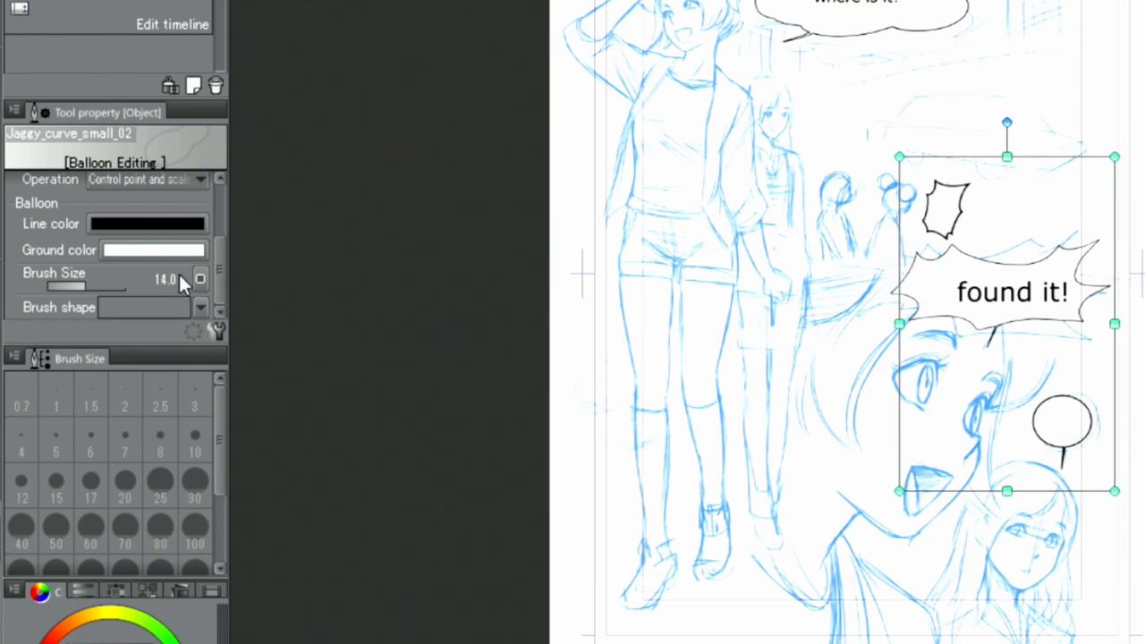
{"action": "mouse_move", "coordinate": [172, 303]}
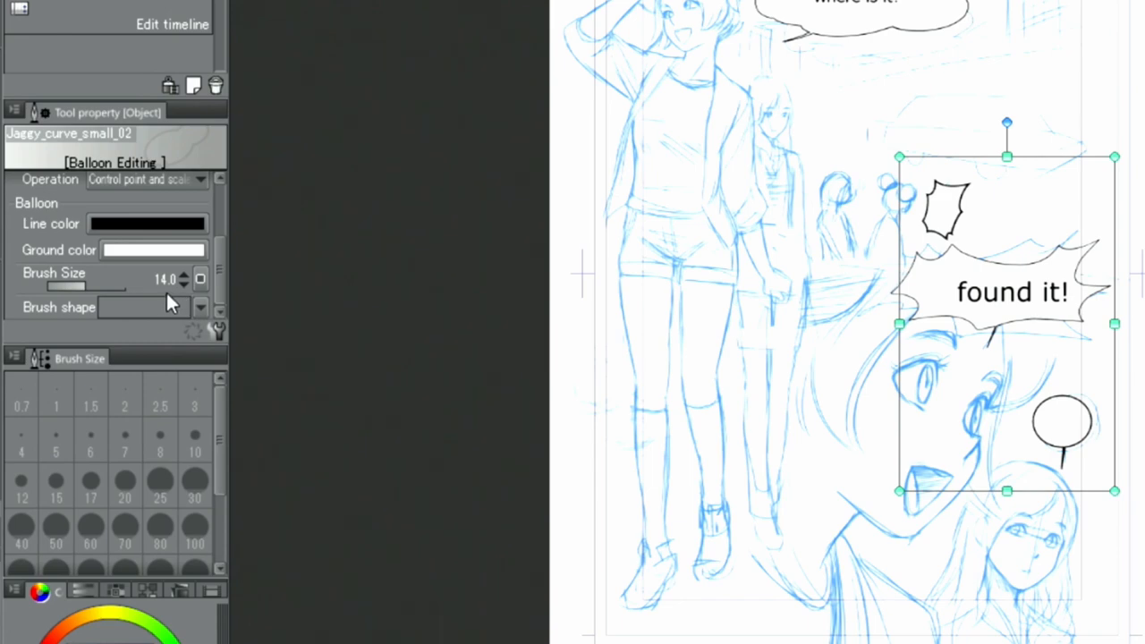
{"action": "left_click", "coordinate": [184, 284]}
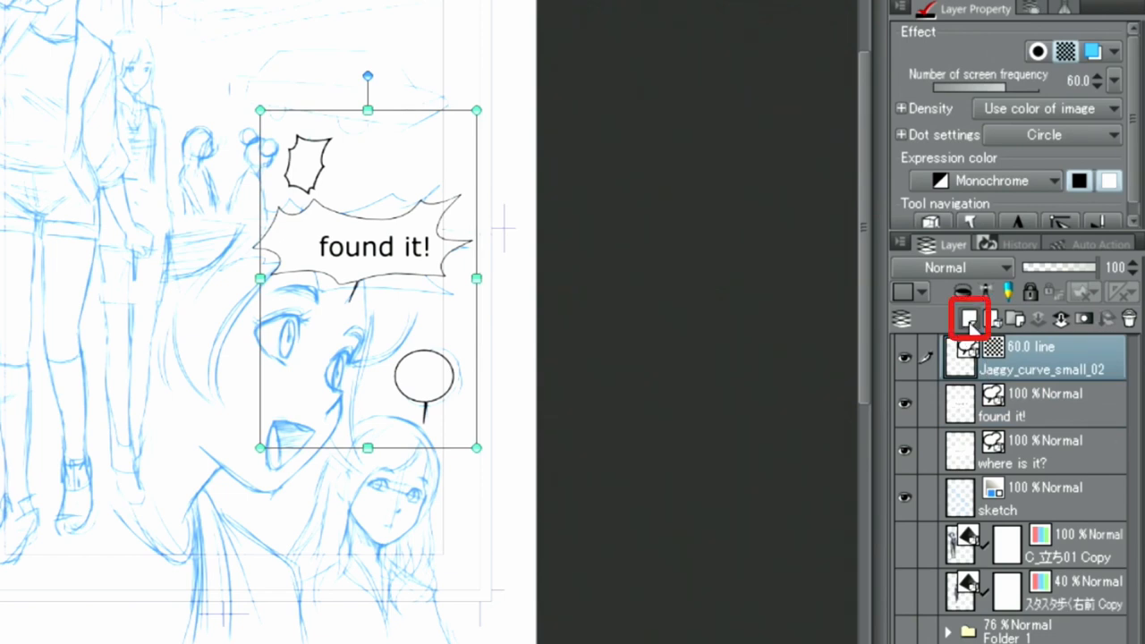
{"action": "left_click", "coordinate": [969, 319]}
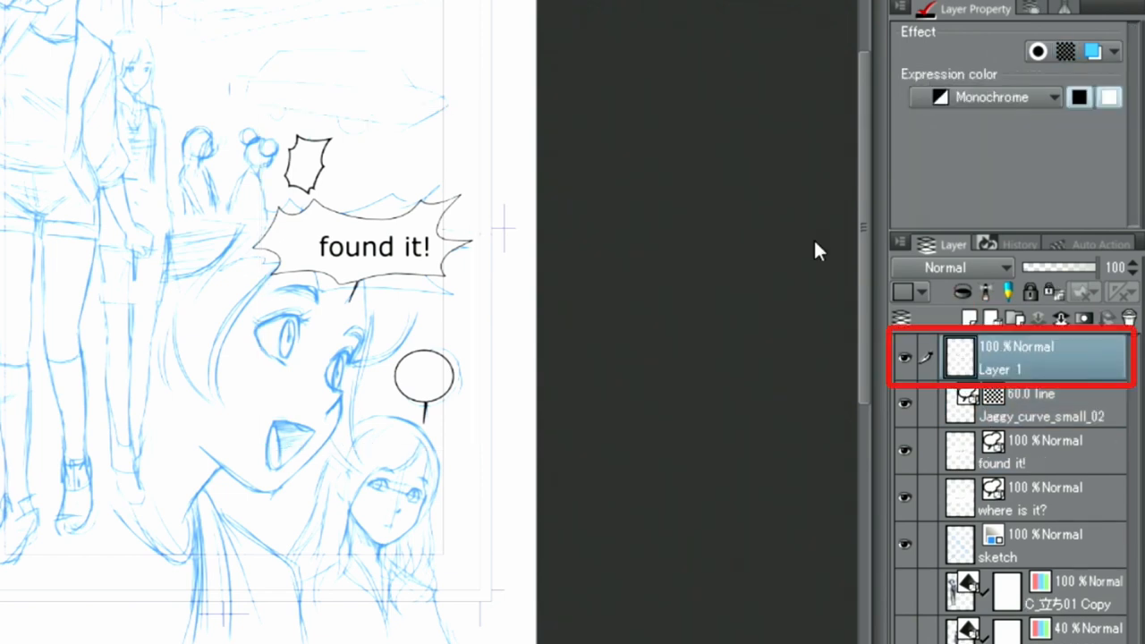